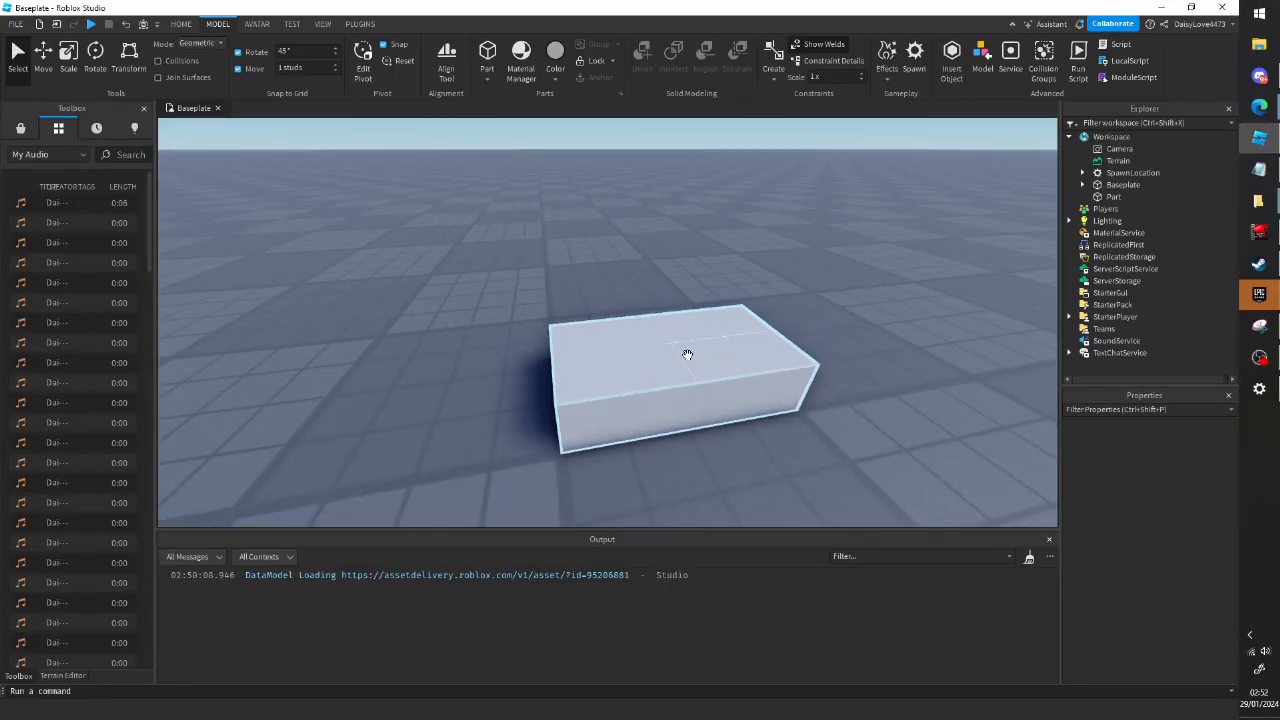
Step: Insert a Highlight into the Part and select it to show its properties
click(1114, 198)
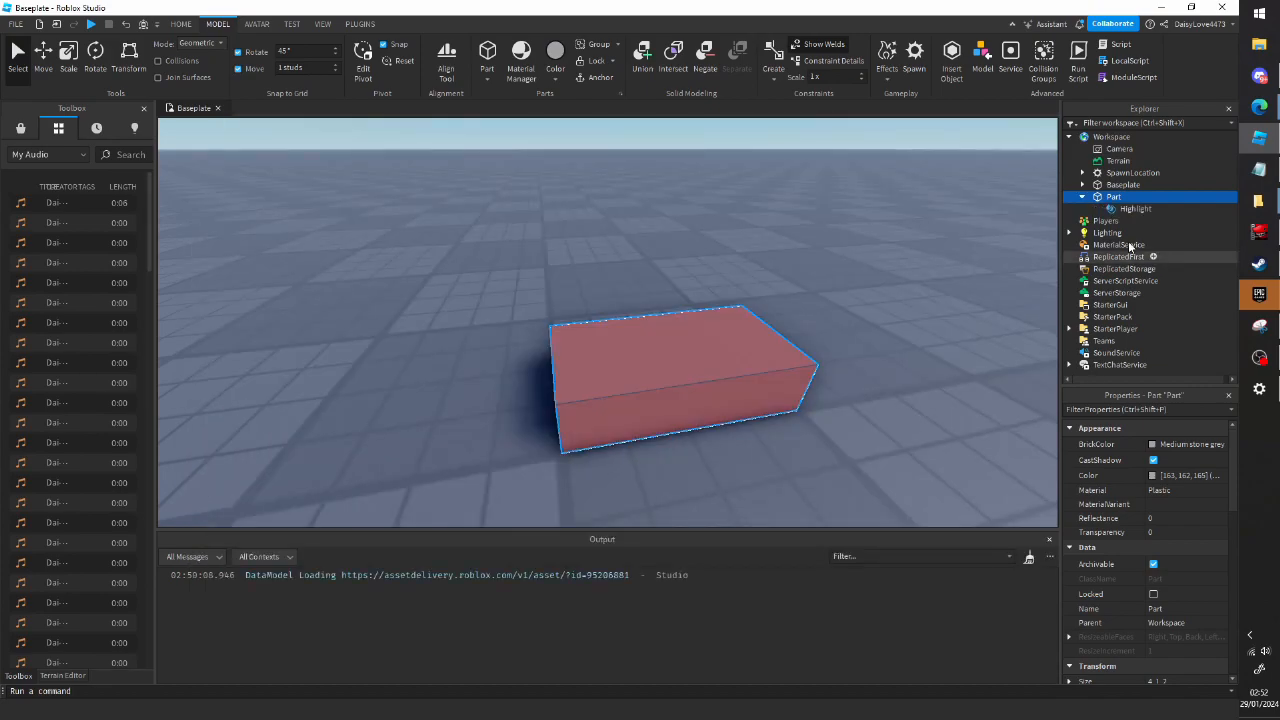
click(1136, 208)
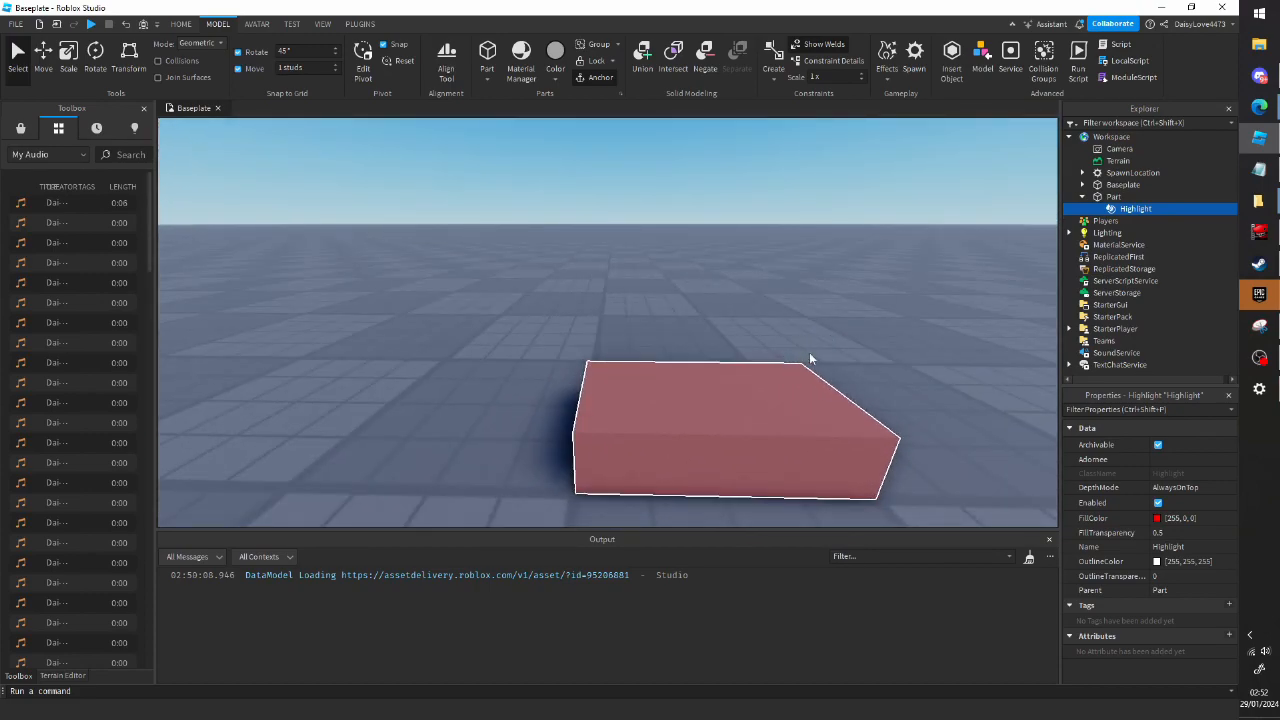
Step: Set the Highlight's FillTransparency to 1 and DepthMode to Occluded
click(1184, 532)
text(1)
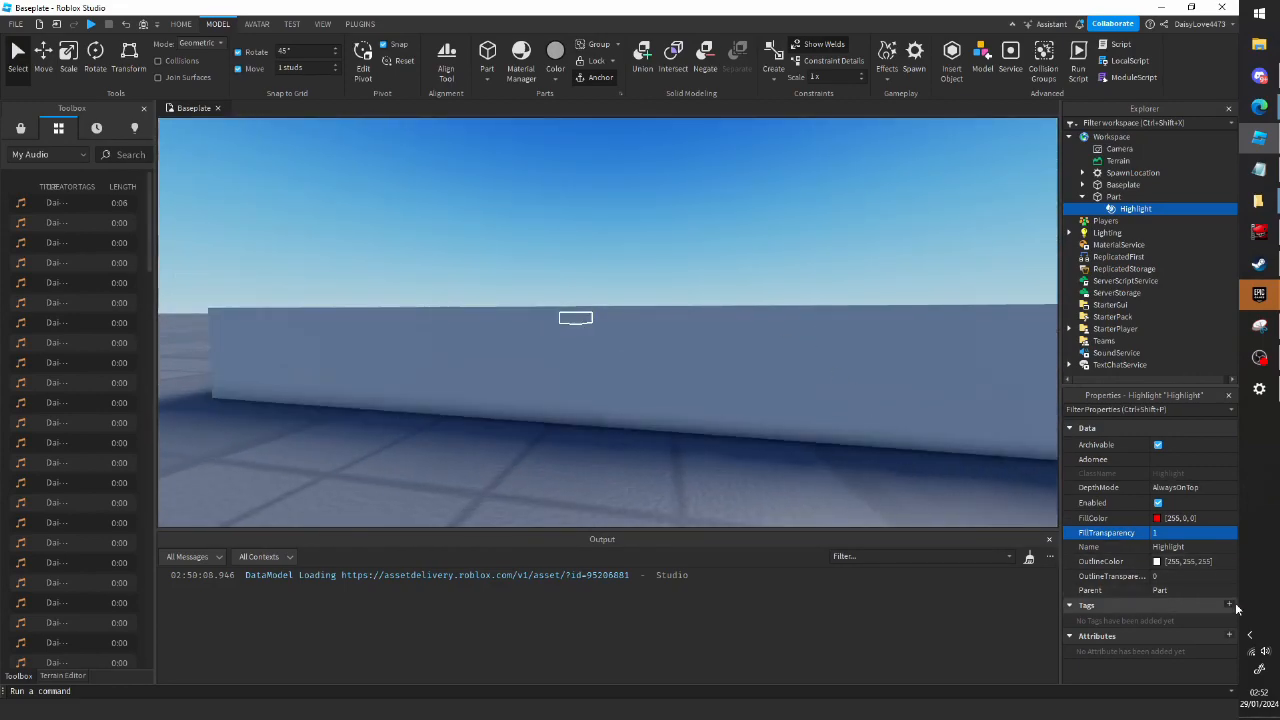
click(1190, 488)
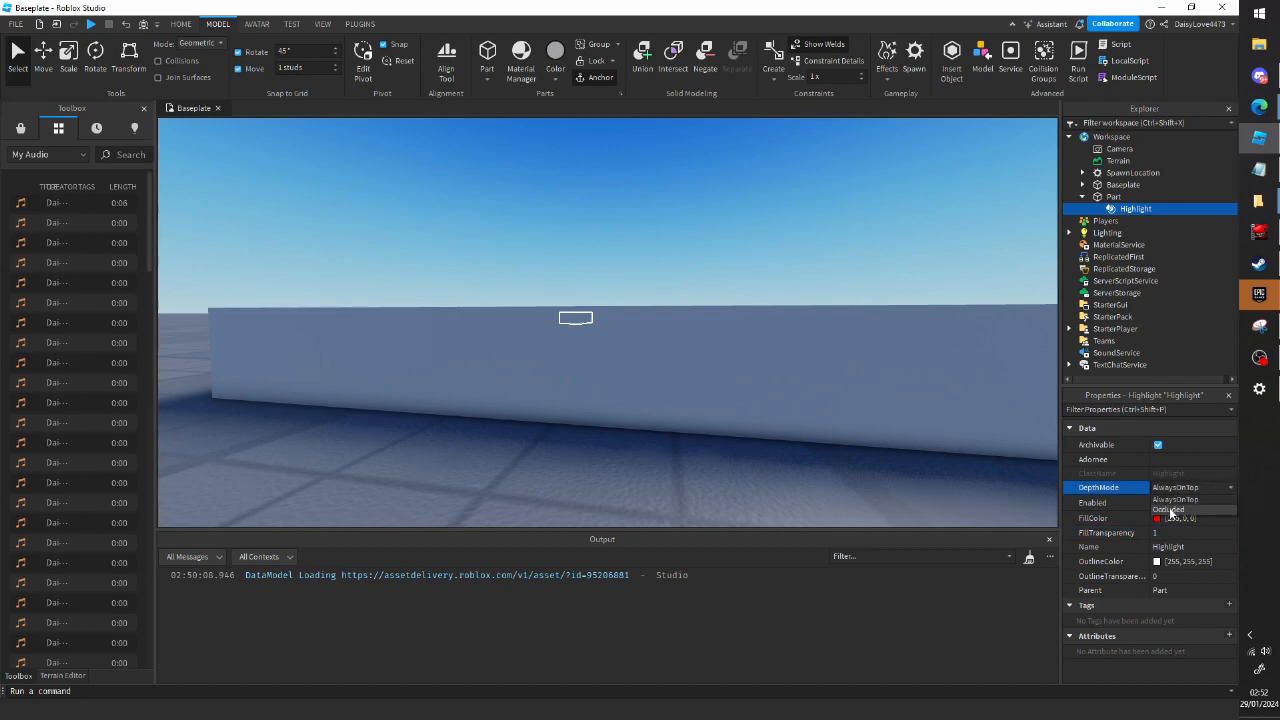
click(1170, 510)
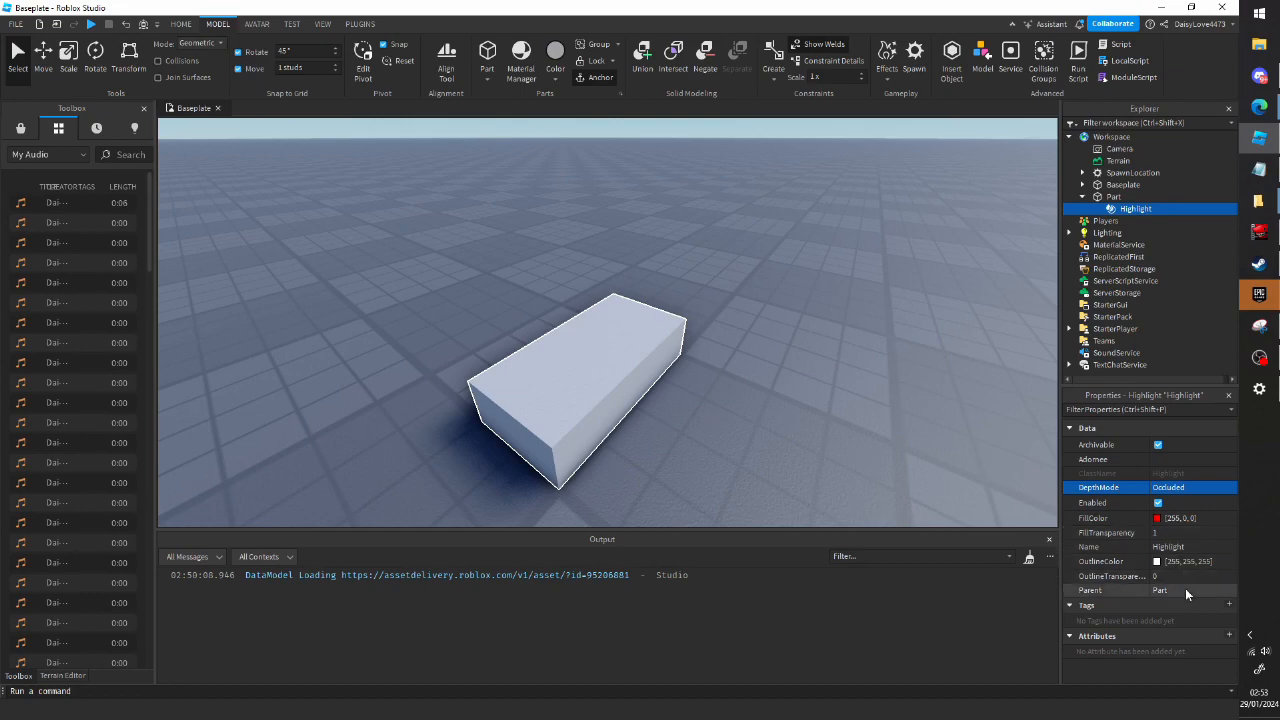
Step: Set the Highlight's DepthMode to AlwaysOnTop and view the part from a distance
click(1184, 576)
text(.35)
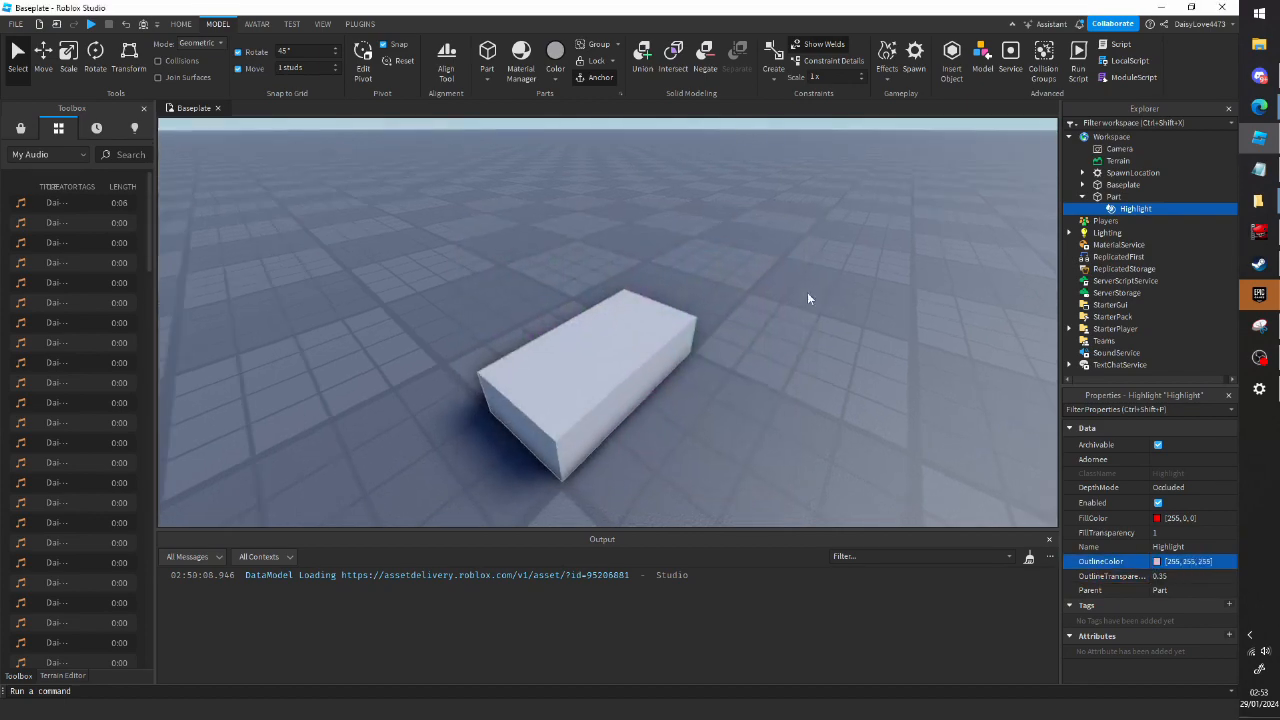
click(1184, 532)
text(0)
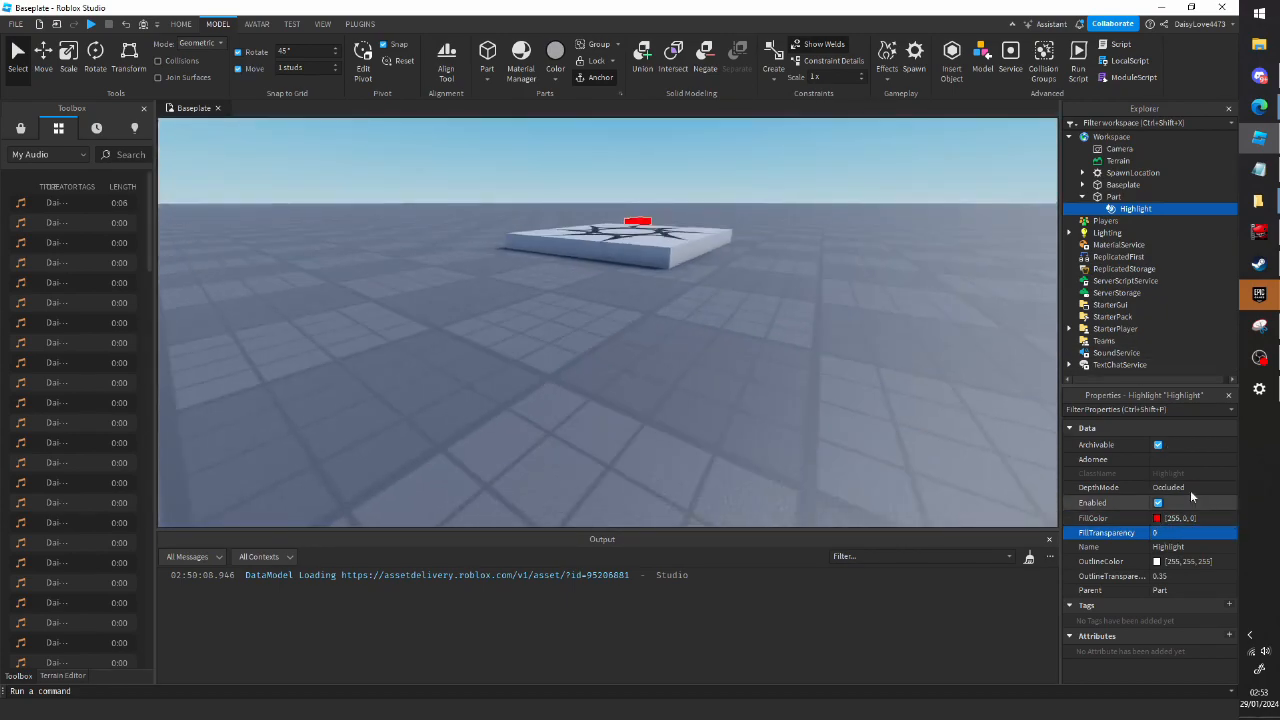
click(1190, 488)
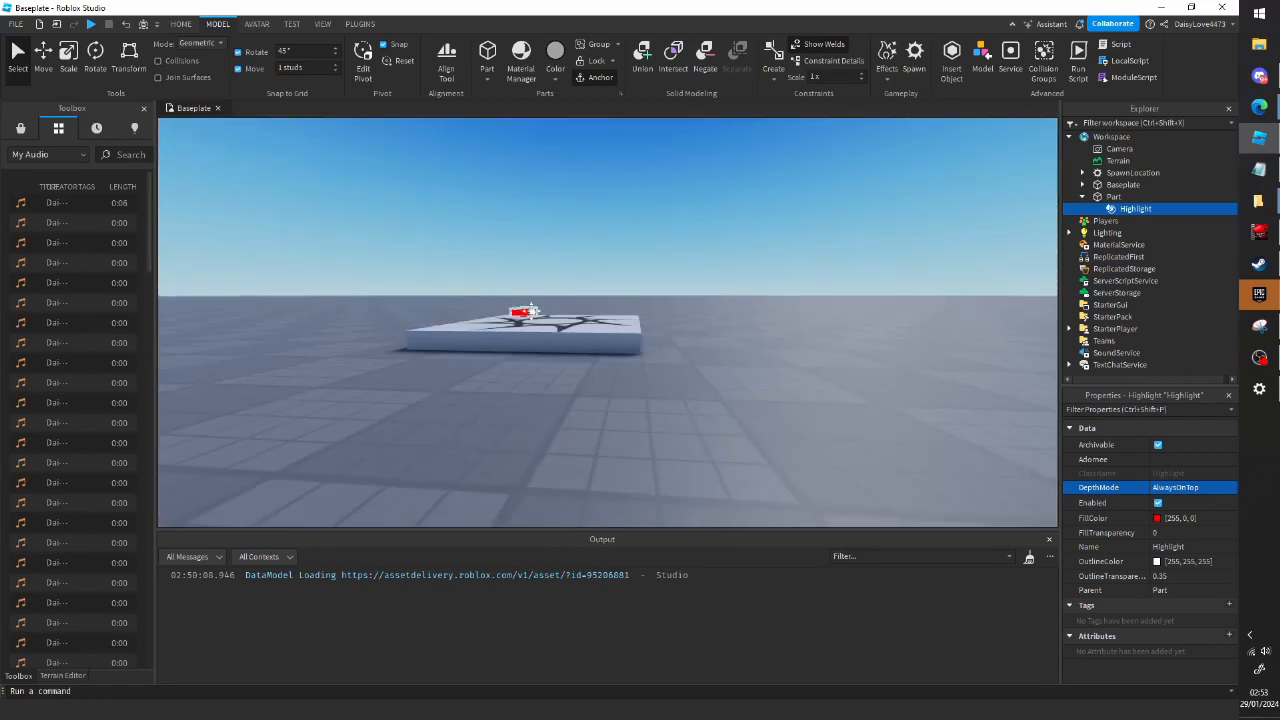
click(1112, 196)
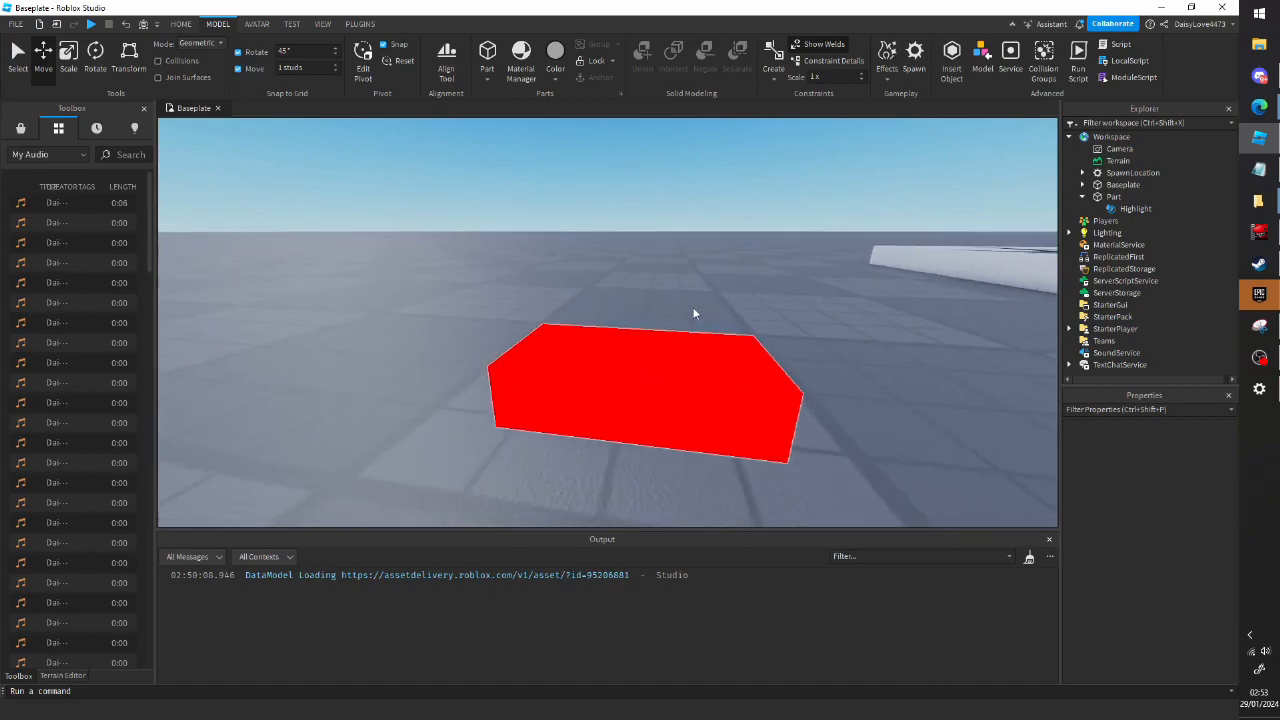
Step: Set FillTransparency to 0, then reselect the block and its Highlight
click(644, 390)
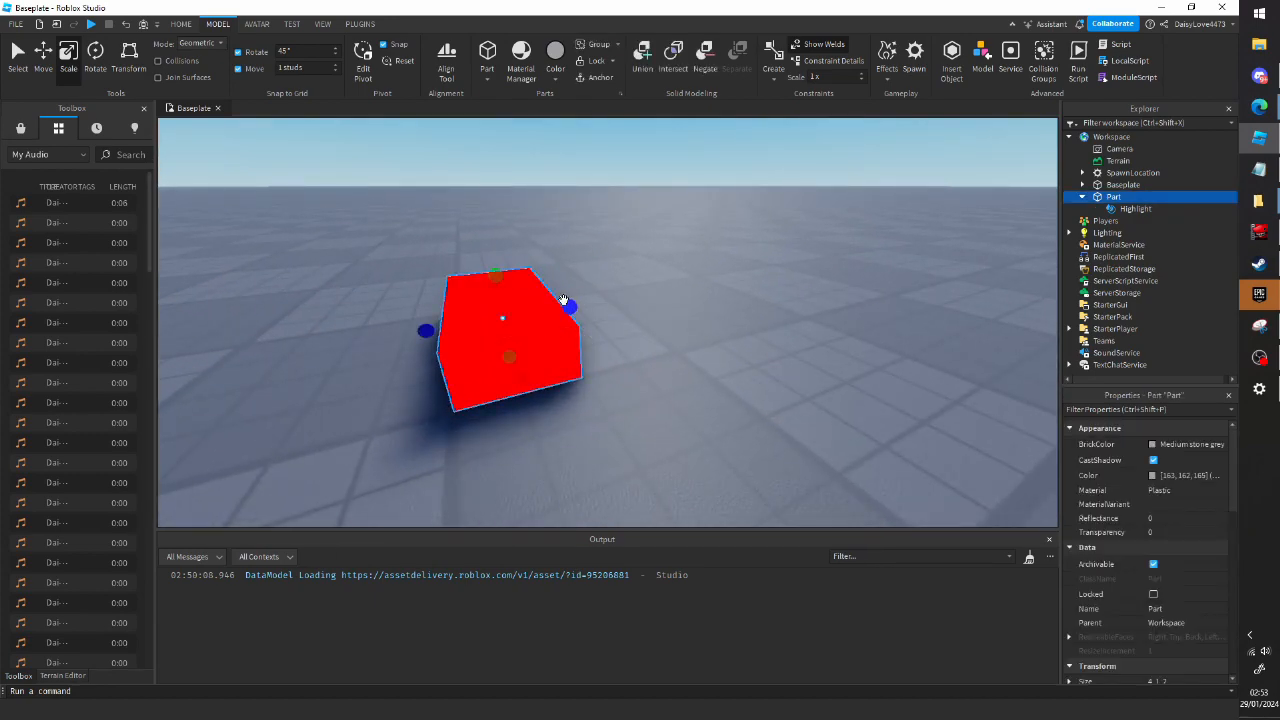
click(1136, 208)
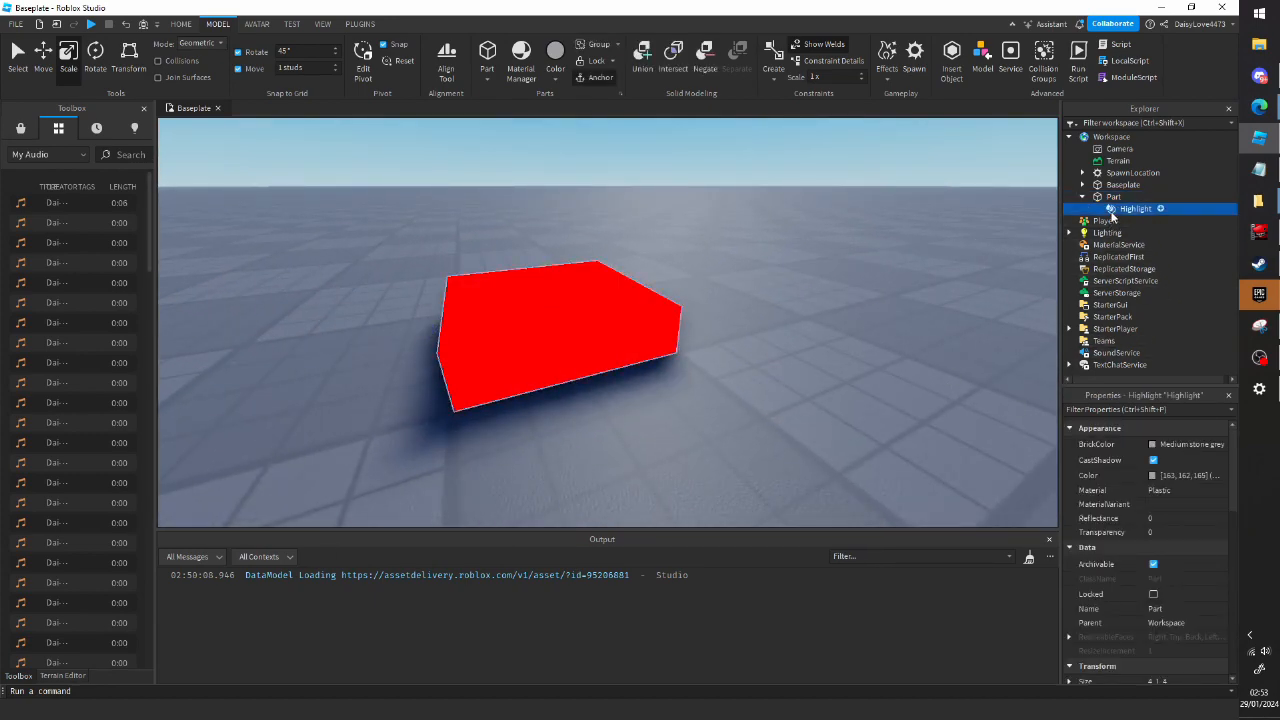